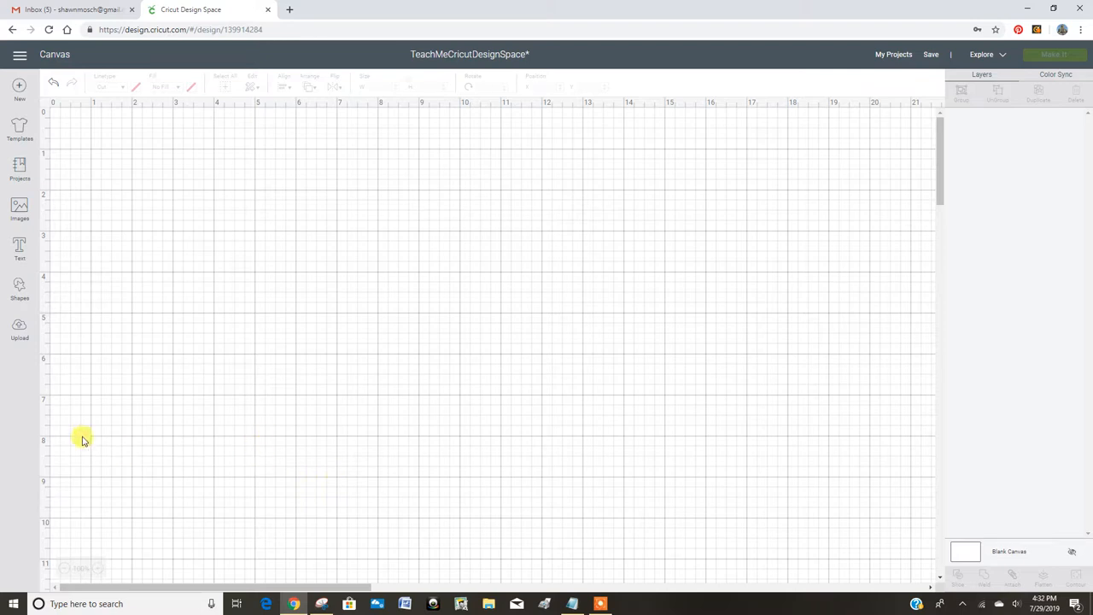
# - Add a square and resize it into a tall dark rectangle of roughly 5 by 7 inches
pyautogui.click(18, 290)
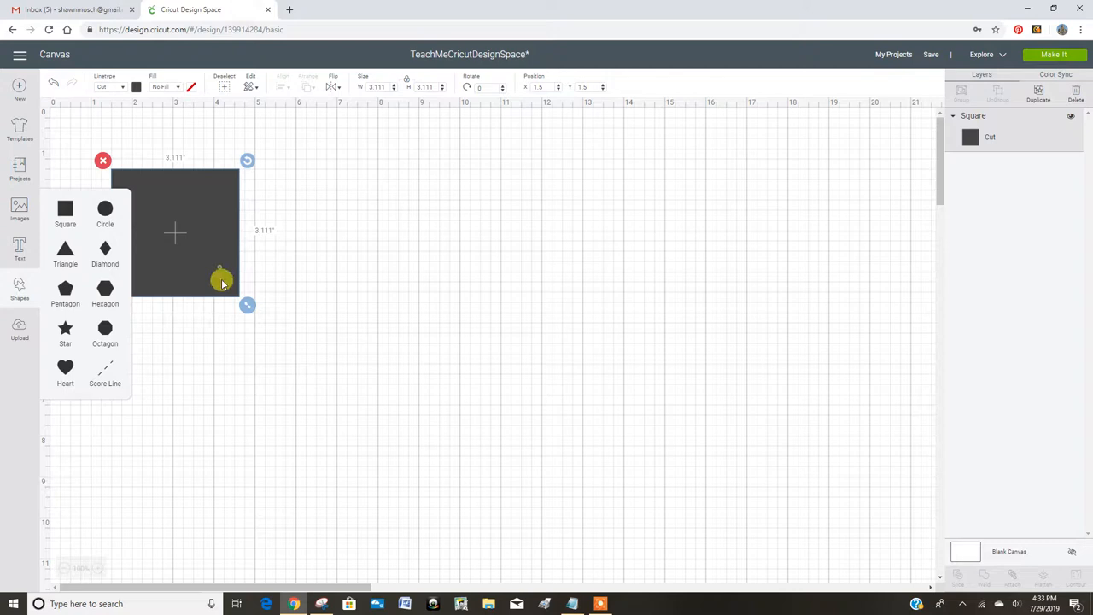
pyautogui.moveTo(219, 280); pyautogui.dragTo(338, 236)
pyautogui.write('5')
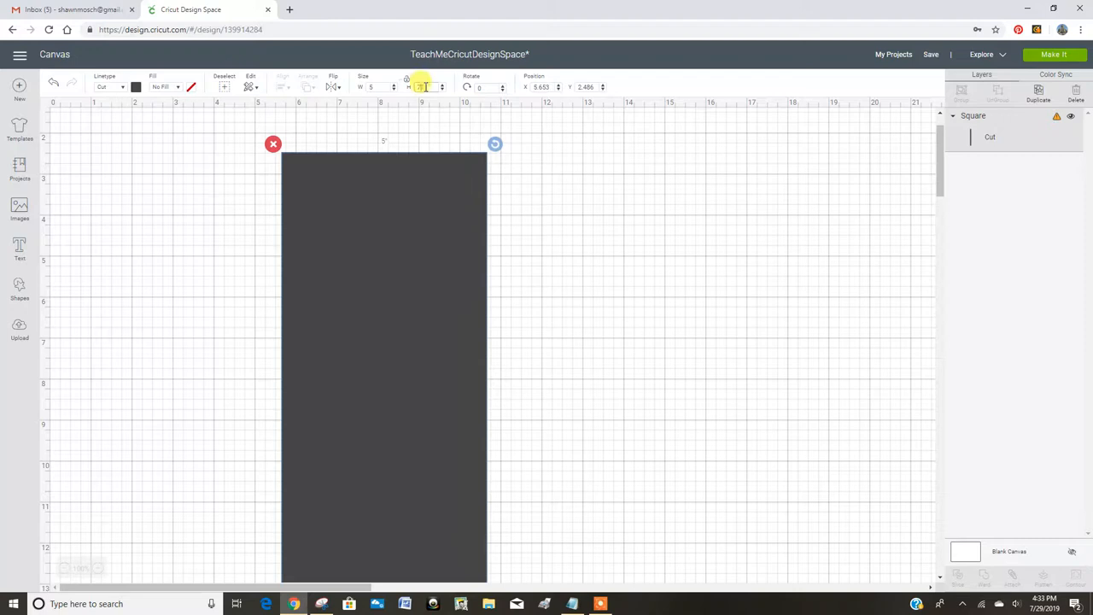
pyautogui.click(648, 334)
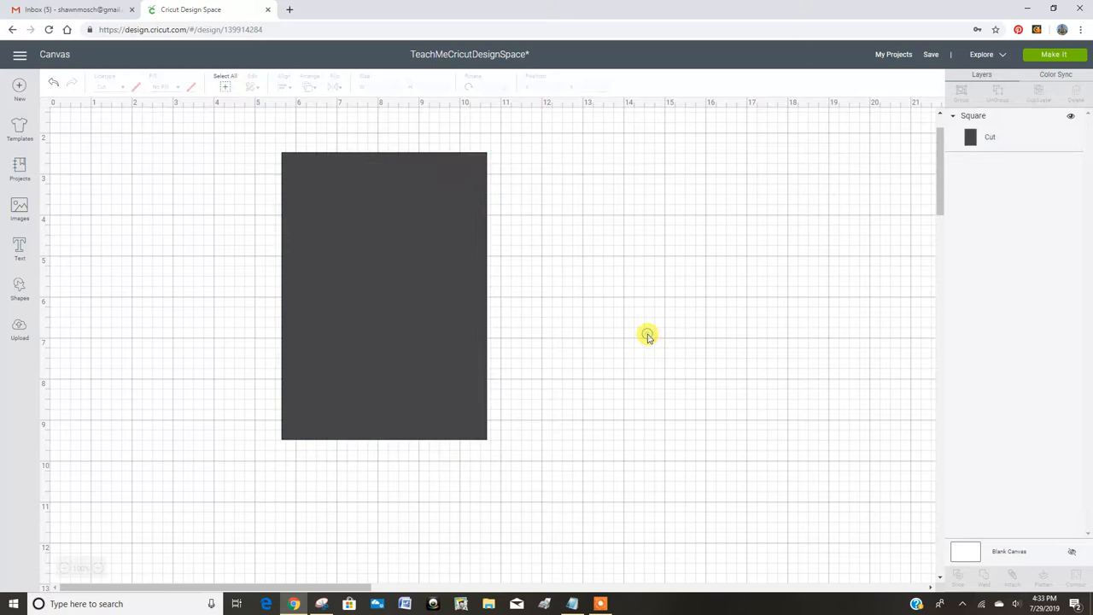
# - Add a second 4 x 6 rectangle centered inside the first, forming an even border
pyautogui.click(384, 294)
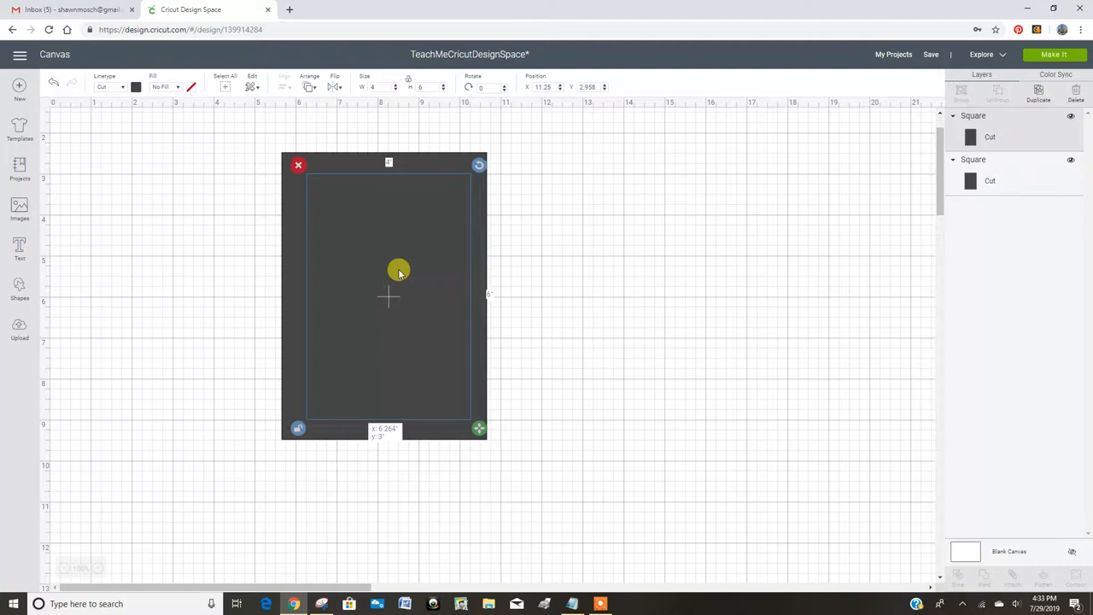
pyautogui.click(239, 133)
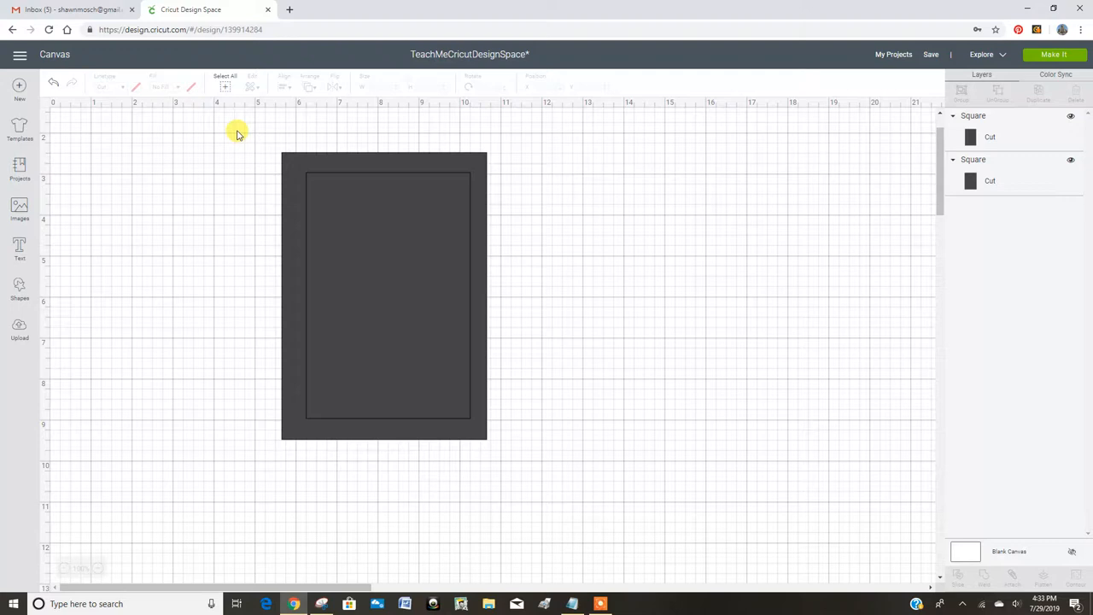
pyautogui.click(383, 294)
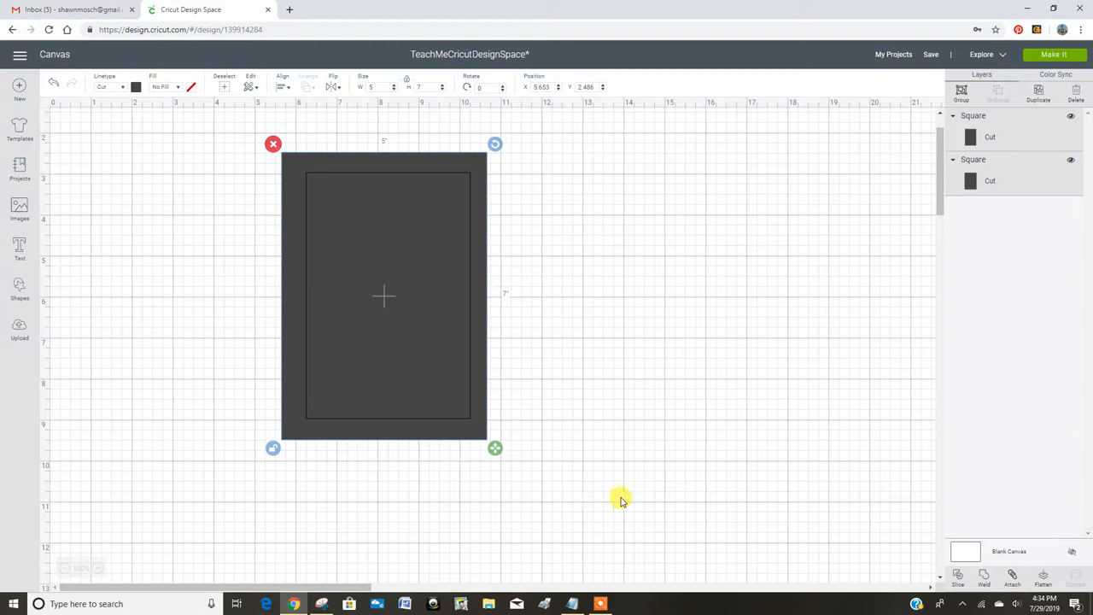
pyautogui.moveTo(980, 171)
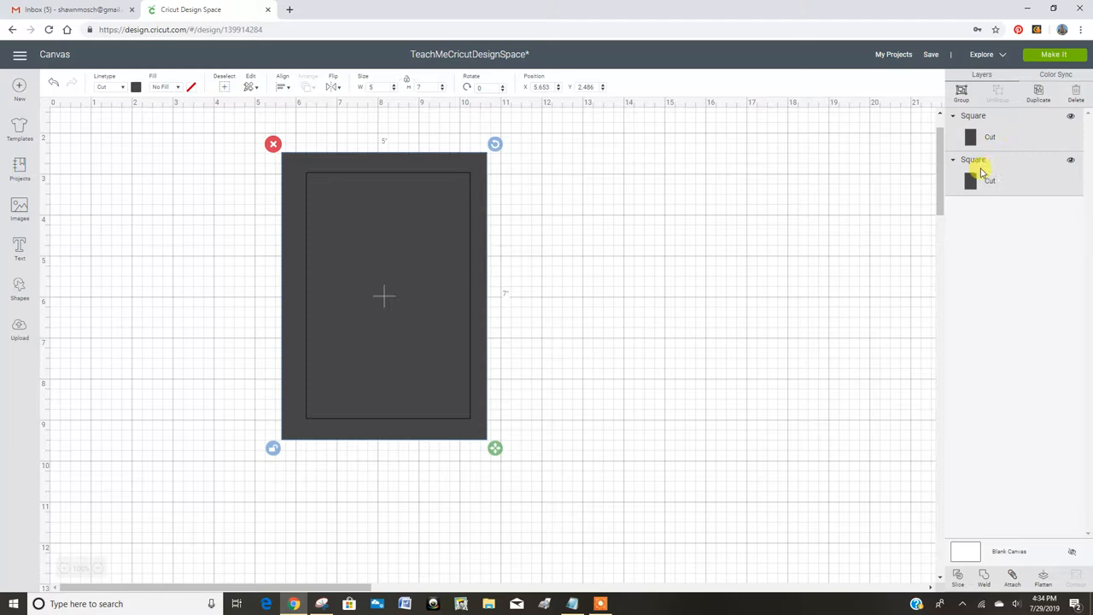
pyautogui.click(989, 179)
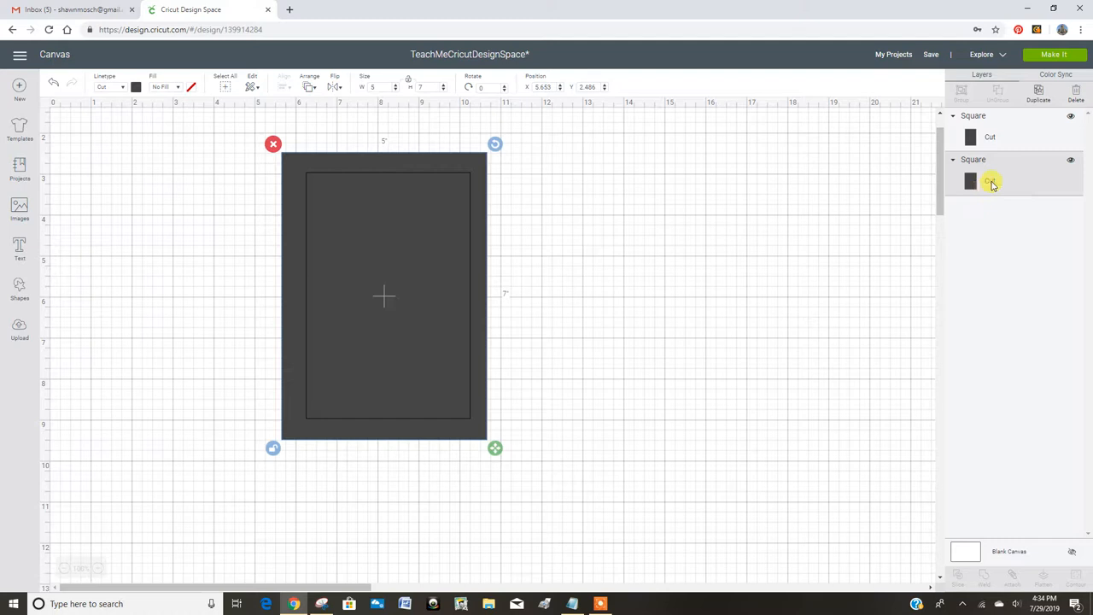
pyautogui.click(991, 136)
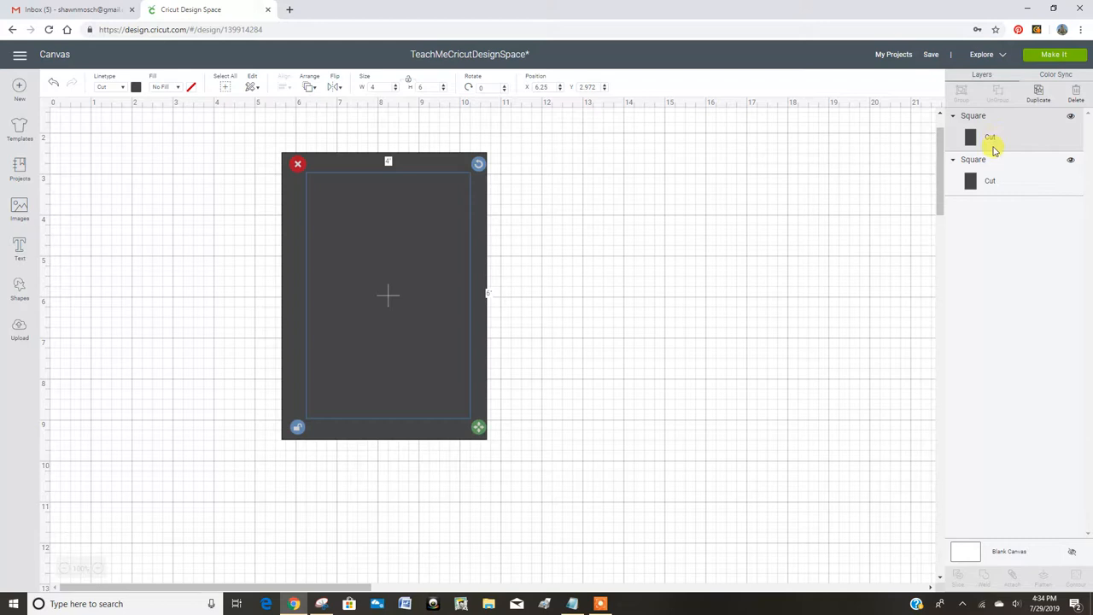
pyautogui.click(991, 181)
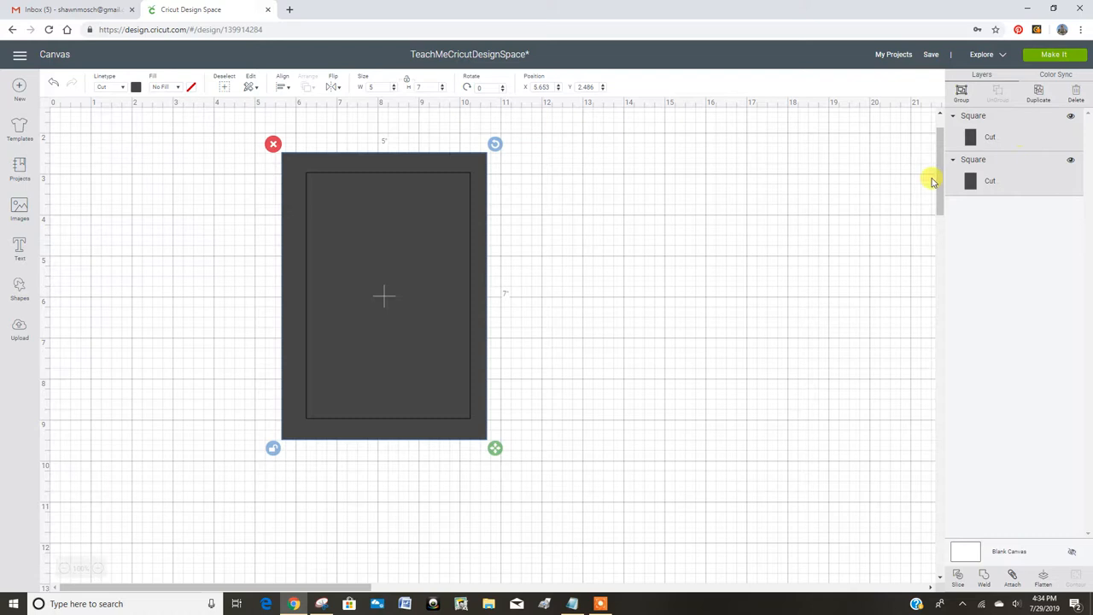
pyautogui.click(283, 86)
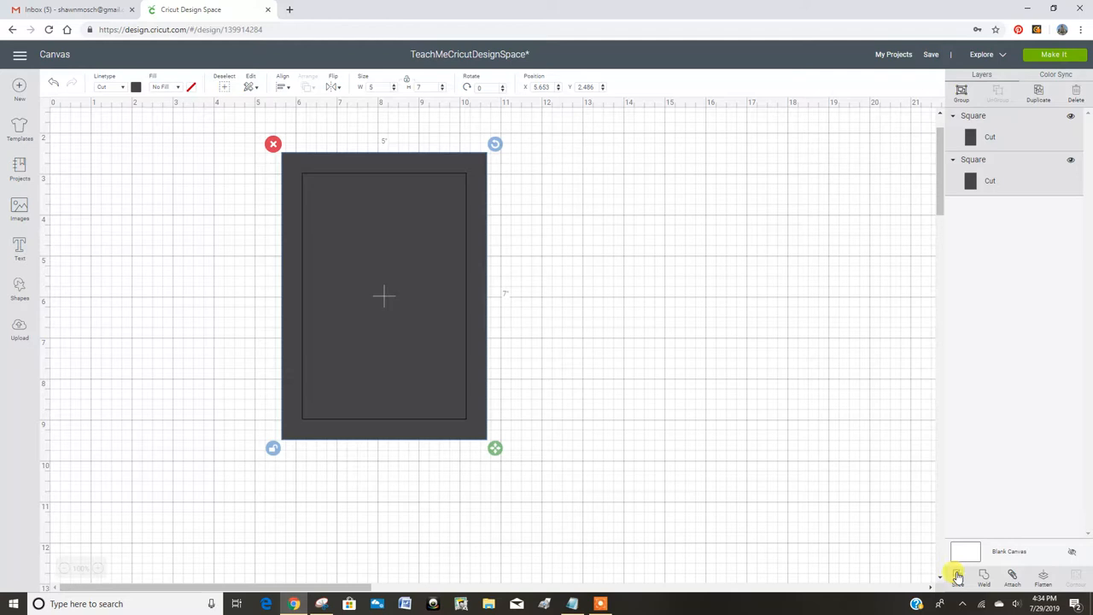
# - Slice the nested rectangles into a hollow frame and return to the basic shapes
pyautogui.click(957, 577)
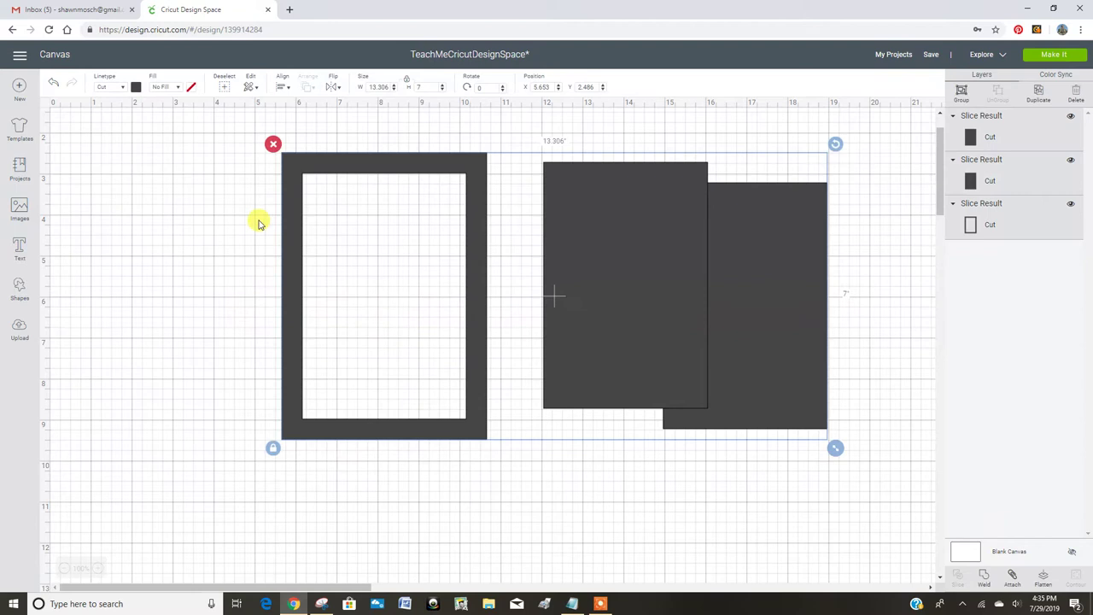
pyautogui.click(19, 287)
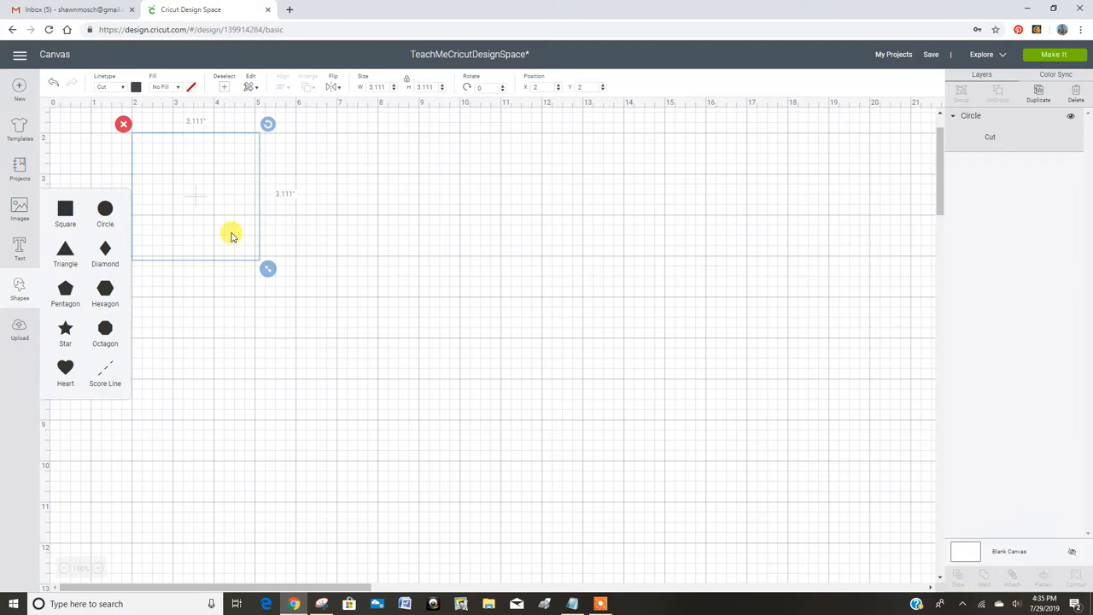
# - Add a 4-inch circle, duplicate it and centre the copy over the original
pyautogui.click(104, 212)
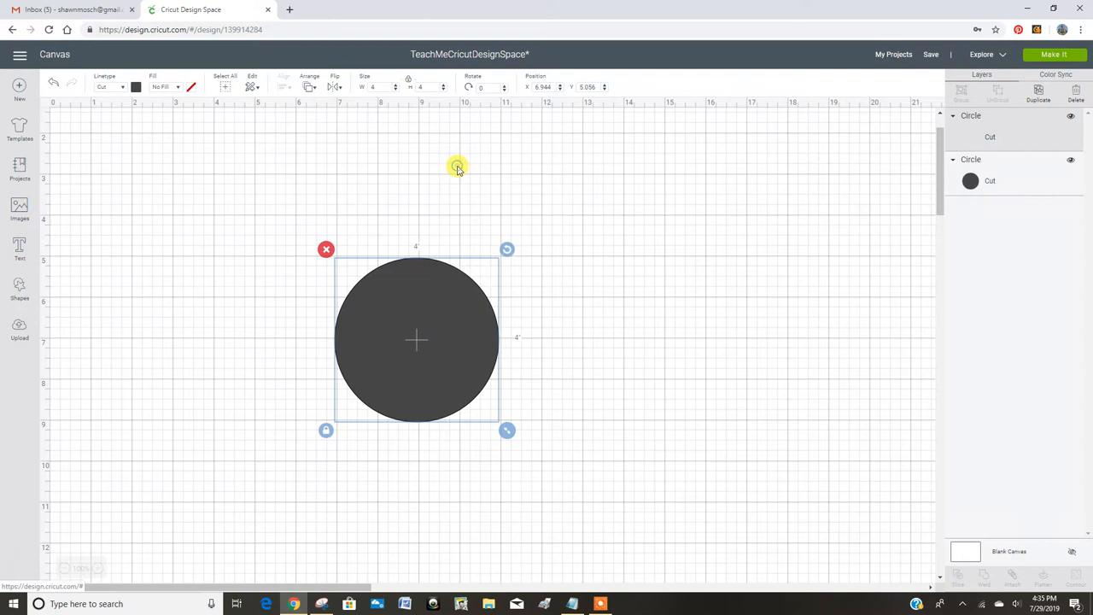
pyautogui.moveTo(417, 340); pyautogui.dragTo(437, 359)
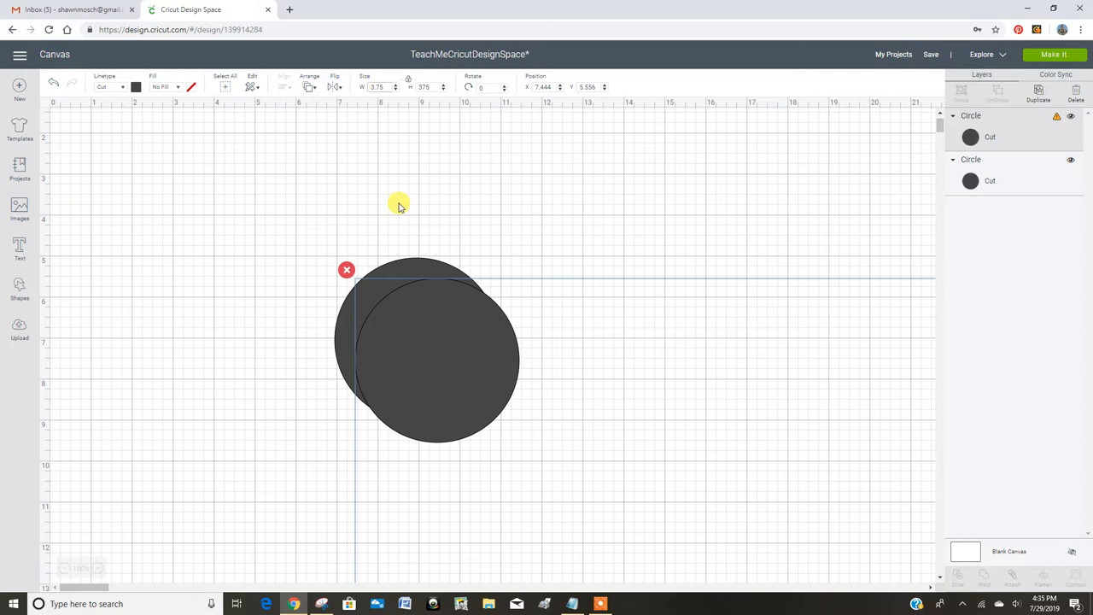
pyautogui.moveTo(427, 359); pyautogui.dragTo(417, 340)
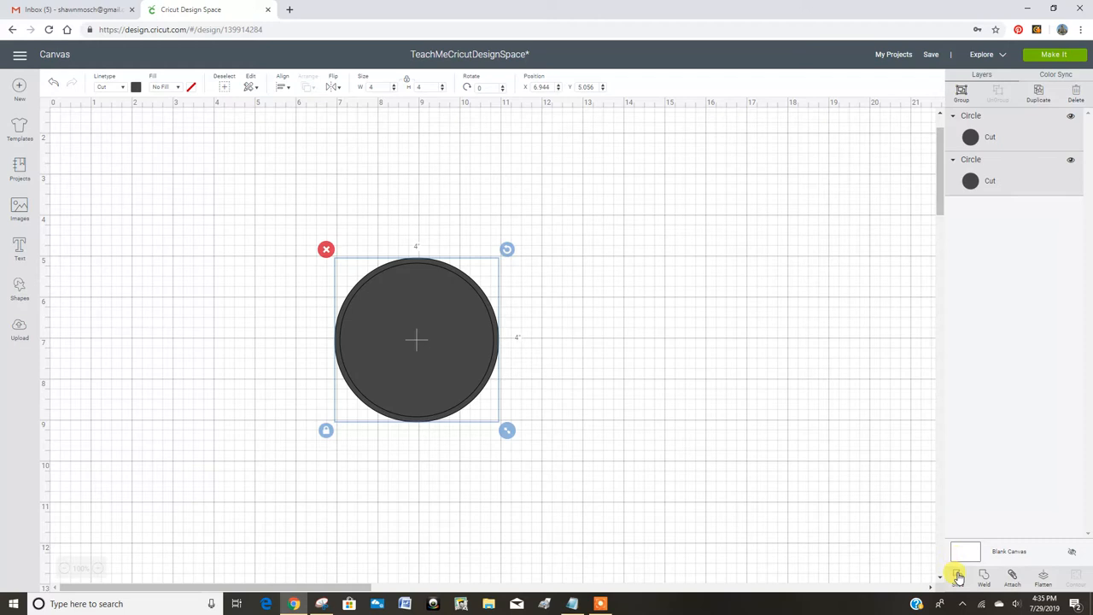
# - Slice the overlapping circles into concentric rings with solid discs left over
pyautogui.click(956, 573)
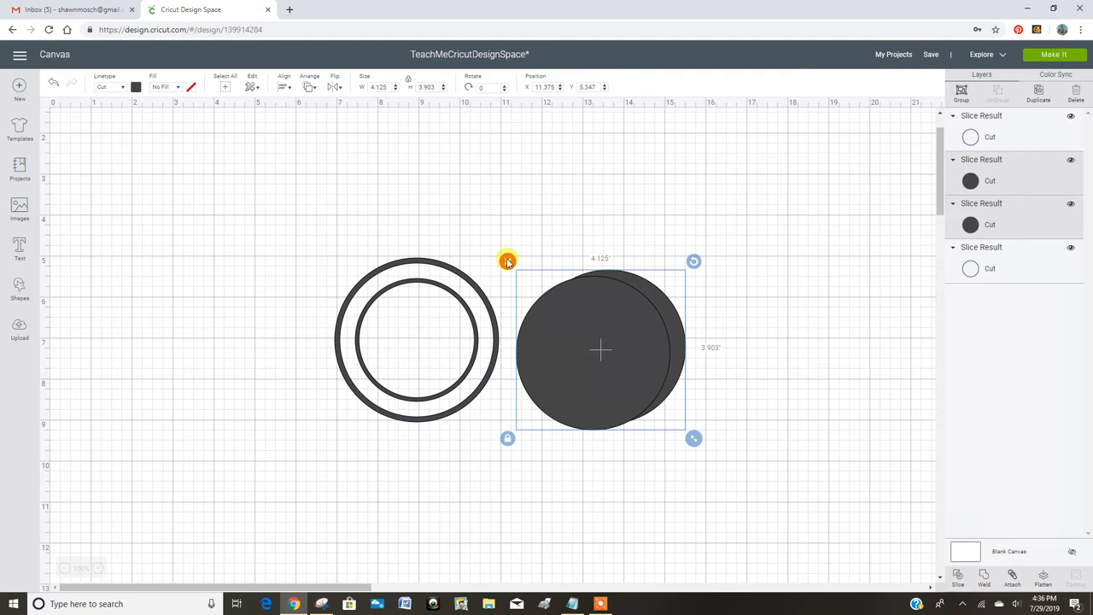
# - Delete the leftover discs, add the text 'love' above the rings and shrink the inner ring
pyautogui.click(19, 247)
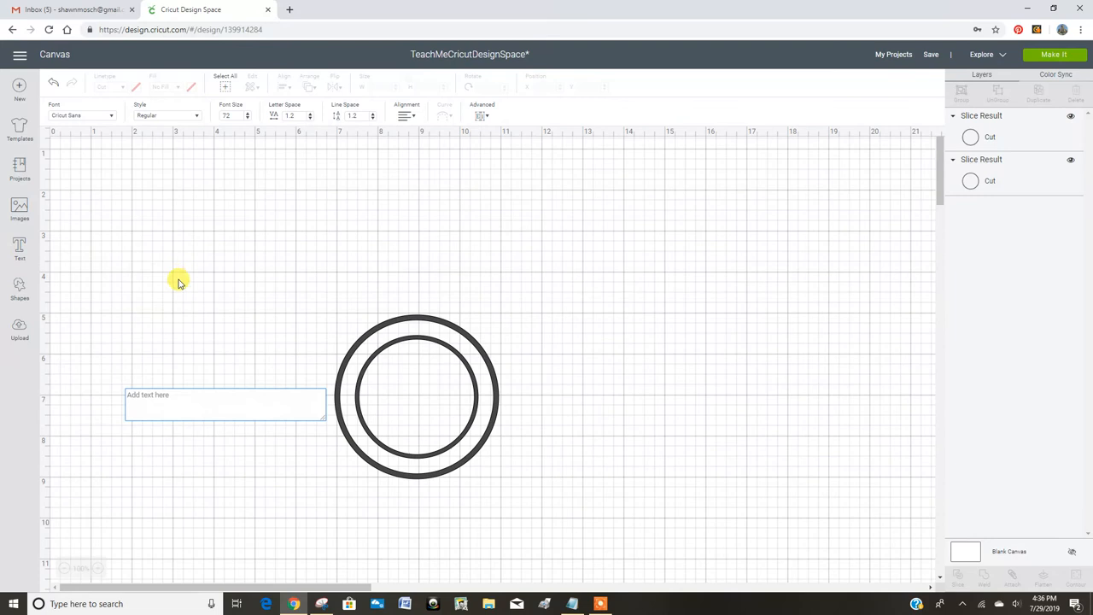
pyautogui.write('love')
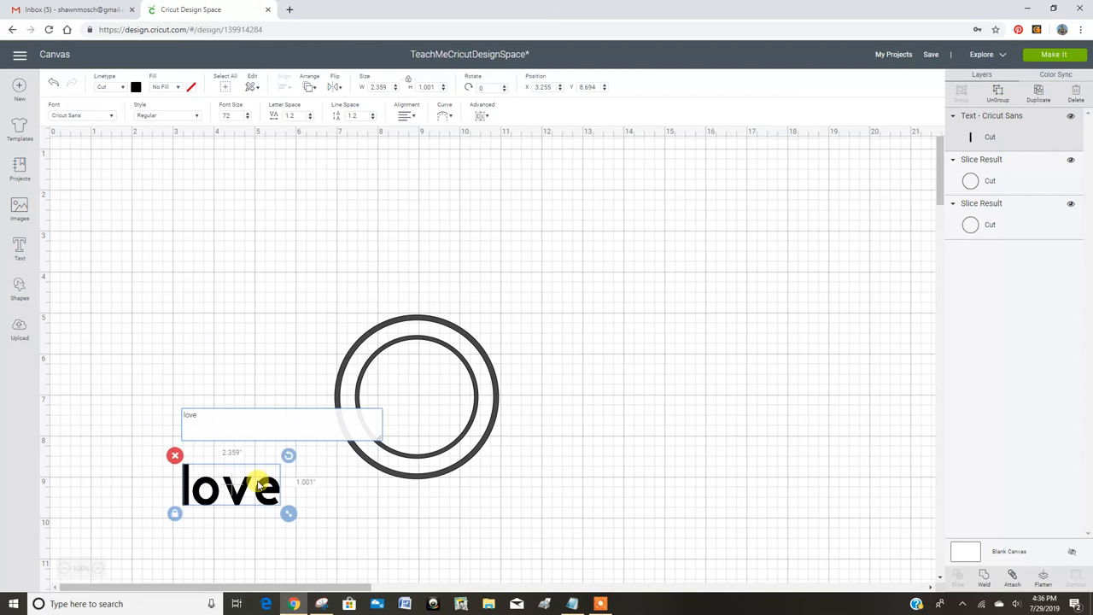
pyautogui.moveTo(230, 487); pyautogui.dragTo(379, 287)
pyautogui.write('2')
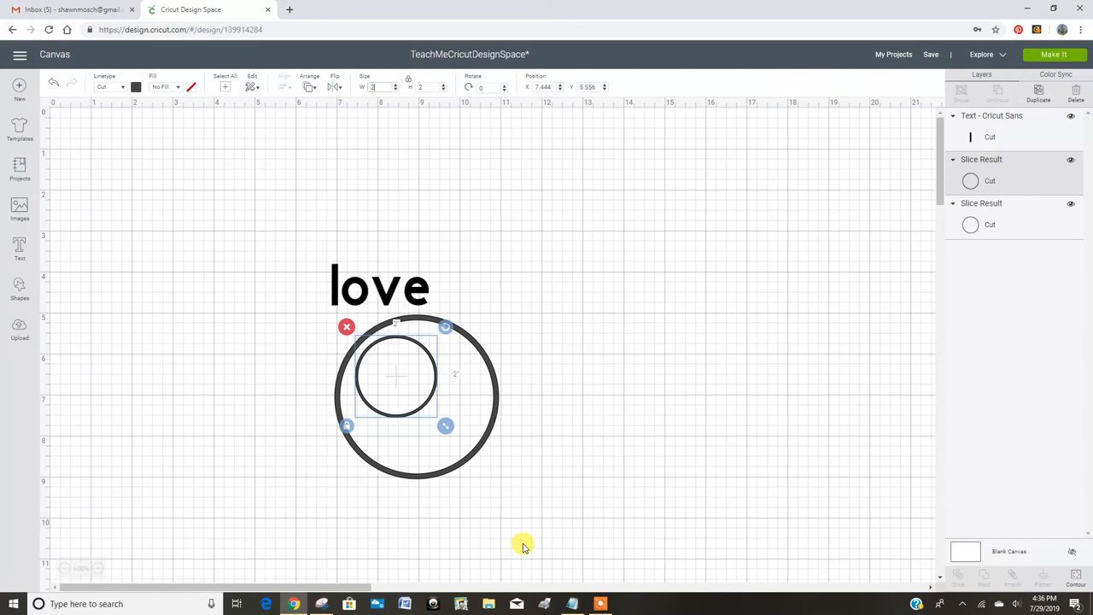
pyautogui.click(283, 86)
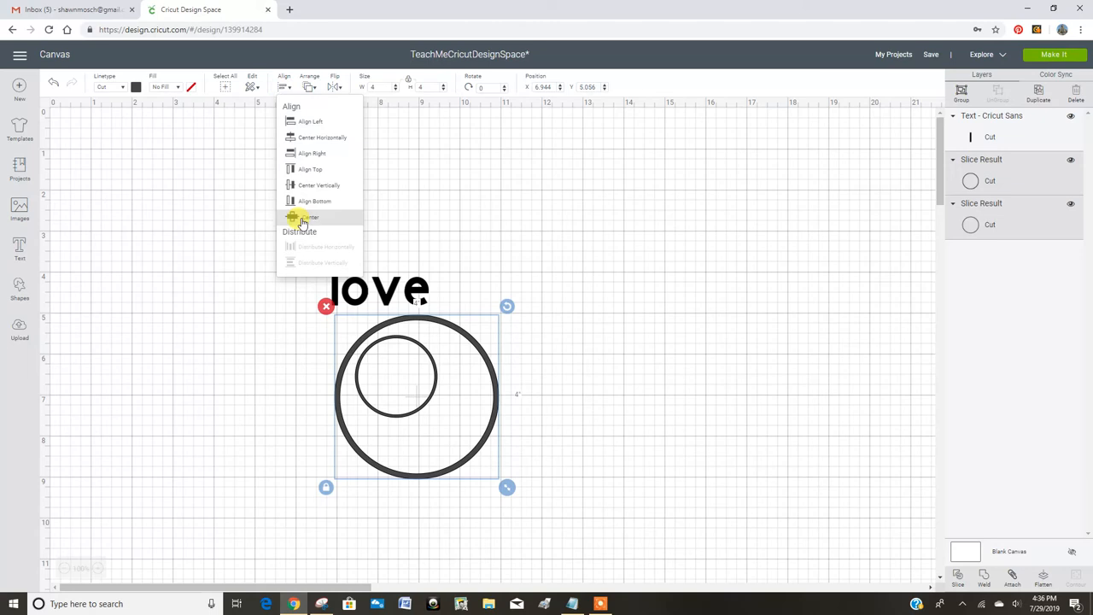
# - Align the two rings to centre and begin curving 'love' along the outer ring's inside
pyautogui.click(308, 217)
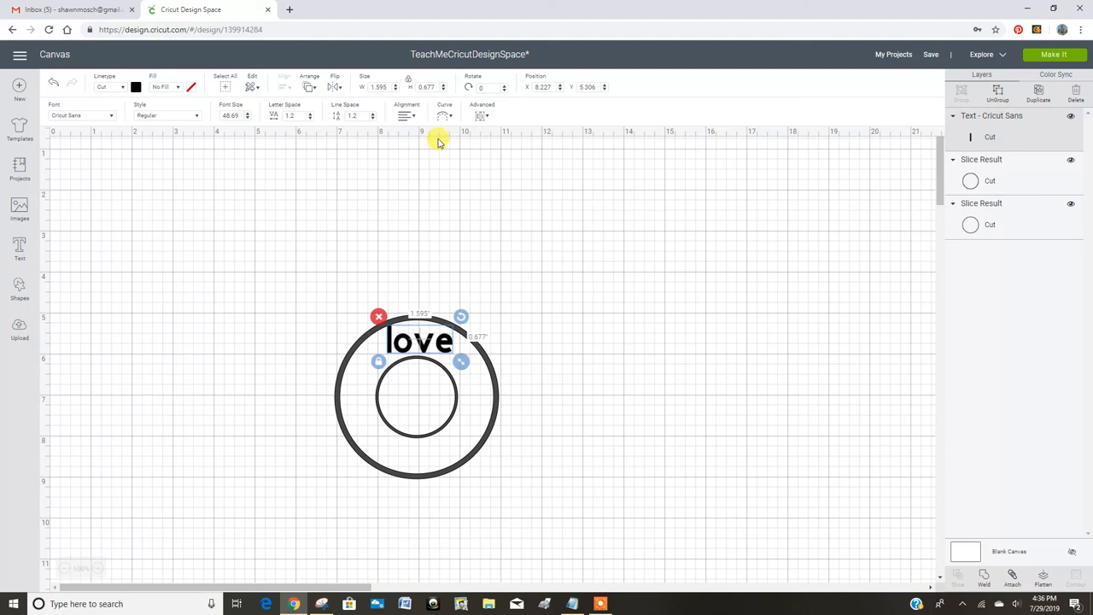
pyautogui.click(444, 116)
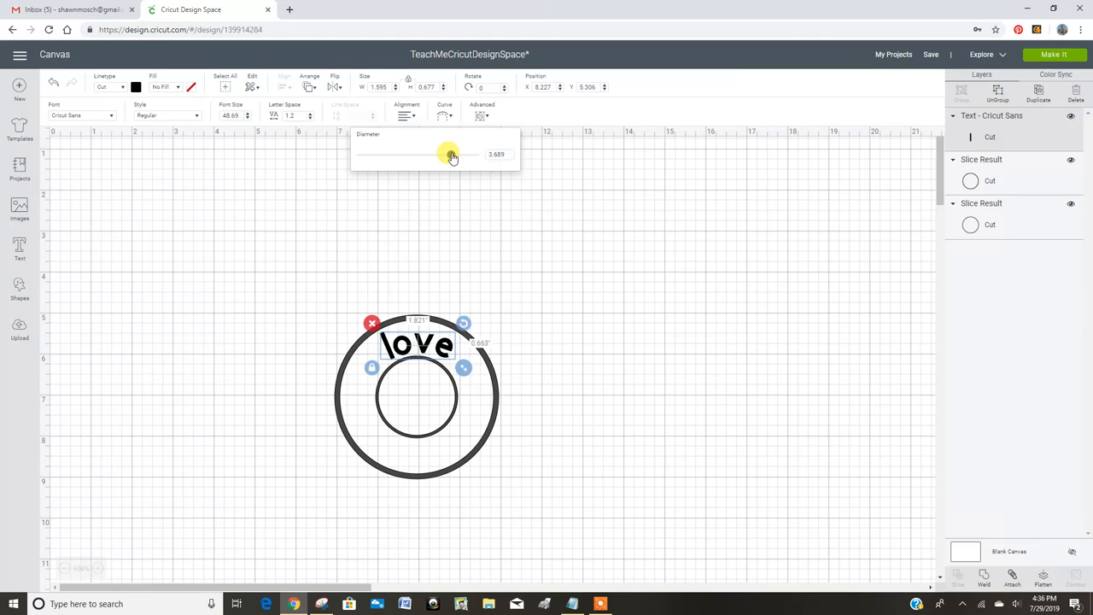